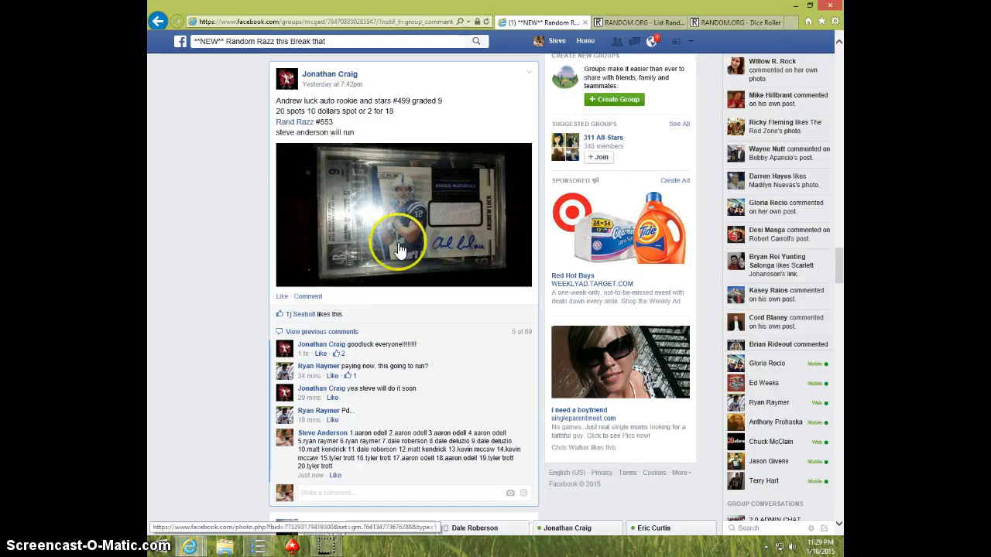
pyautogui.moveTo(470, 333)
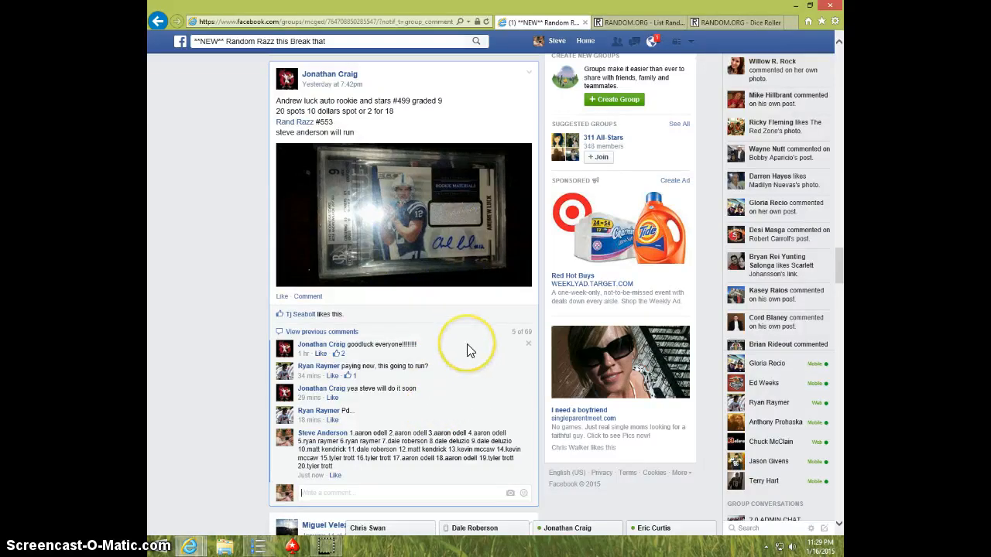
pyautogui.moveTo(470, 350)
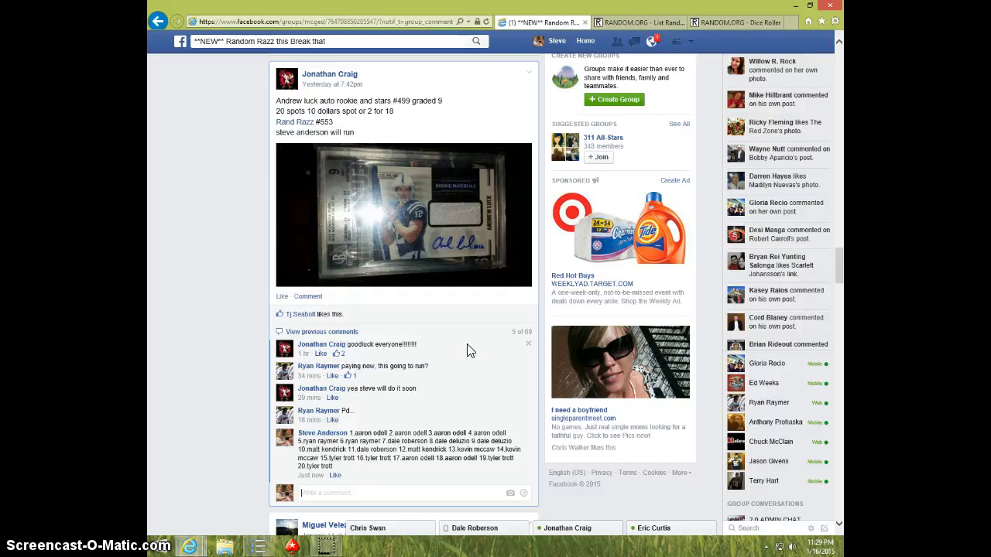
pyautogui.moveTo(352, 250)
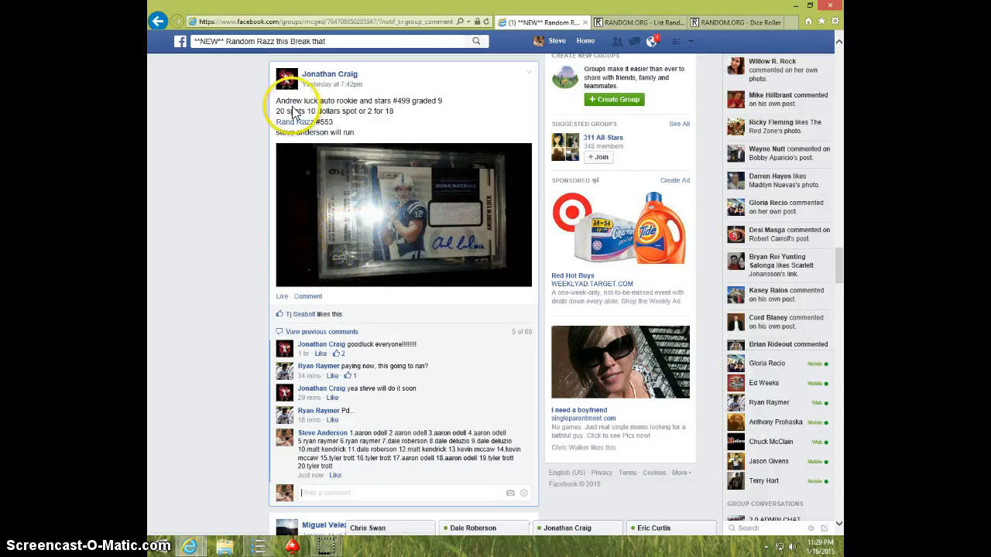
# - Scroll to the Andrew Luck raffle post's comments and check the clock
pyautogui.scroll(-3)
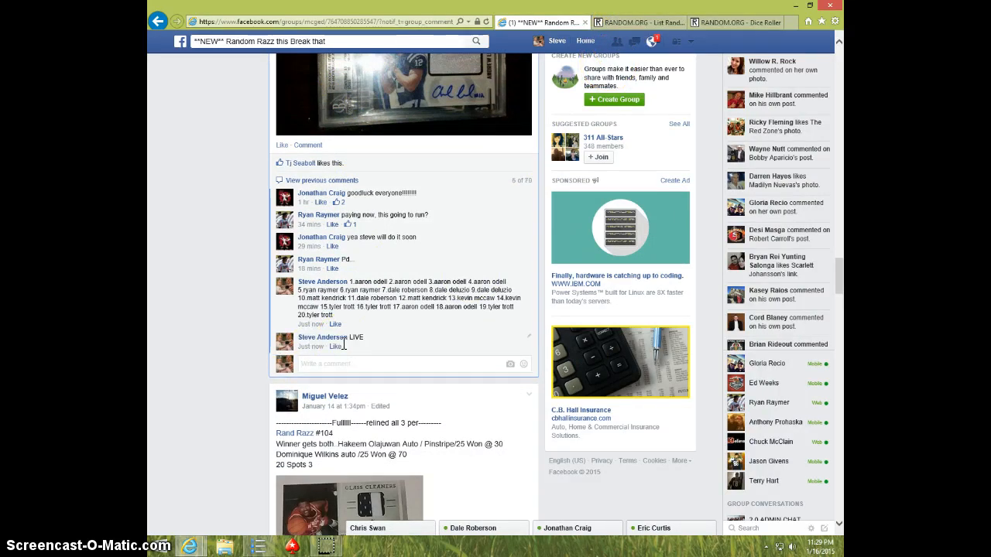
pyautogui.click(820, 551)
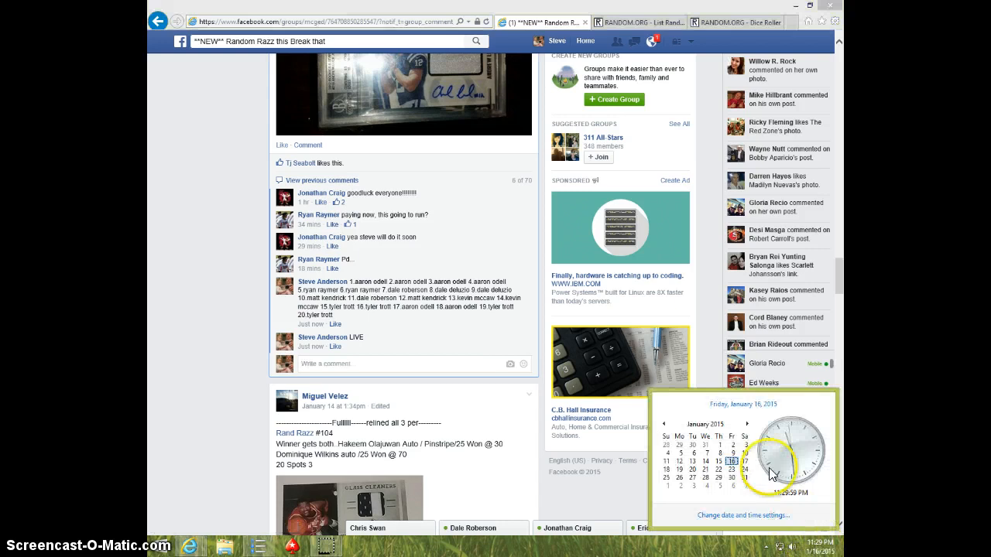
pyautogui.moveTo(660, 108)
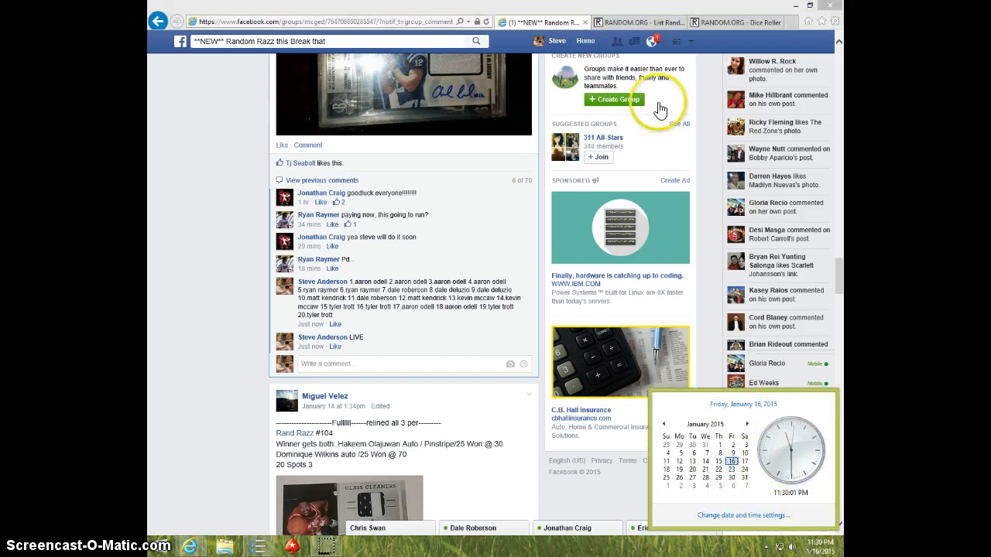
pyautogui.click(637, 21)
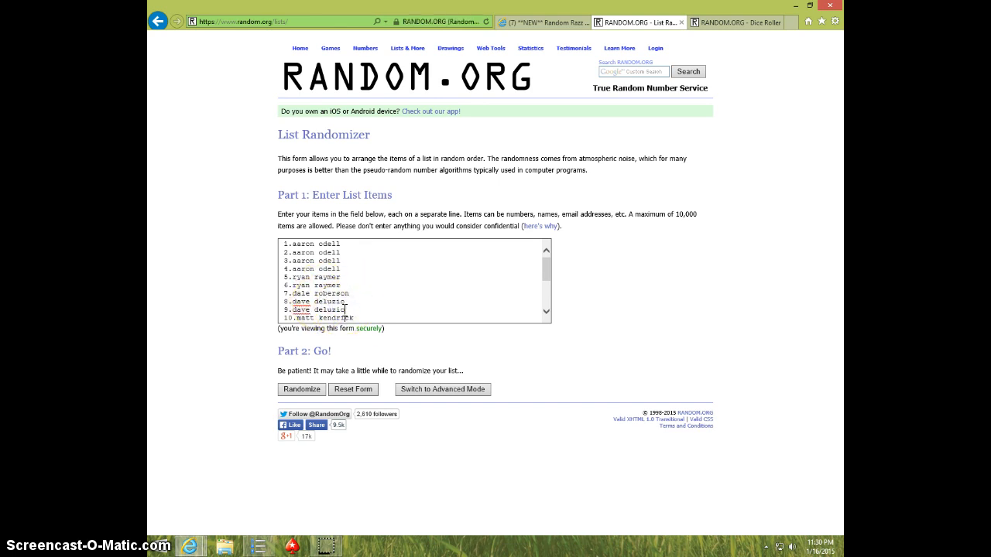
pyautogui.scroll(-3)
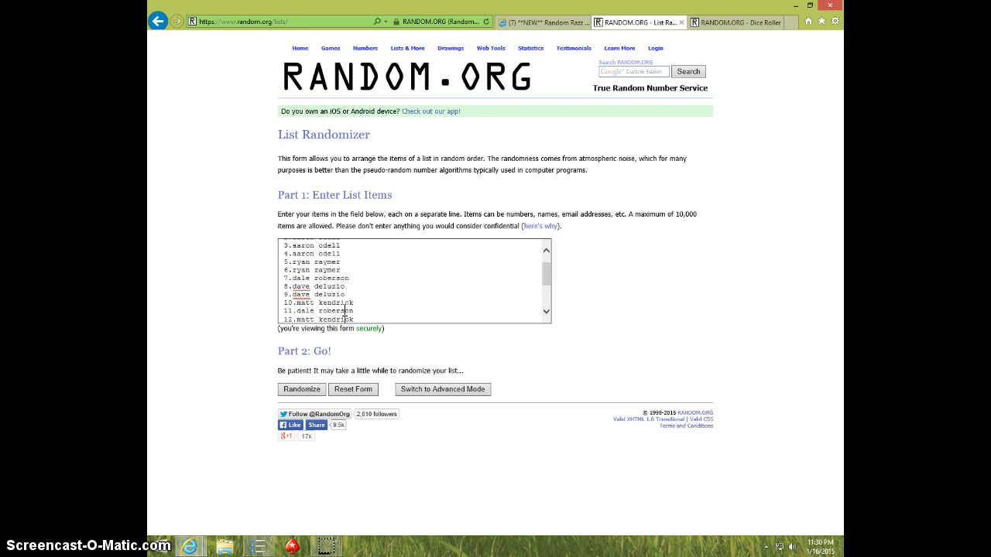
pyautogui.scroll(-3)
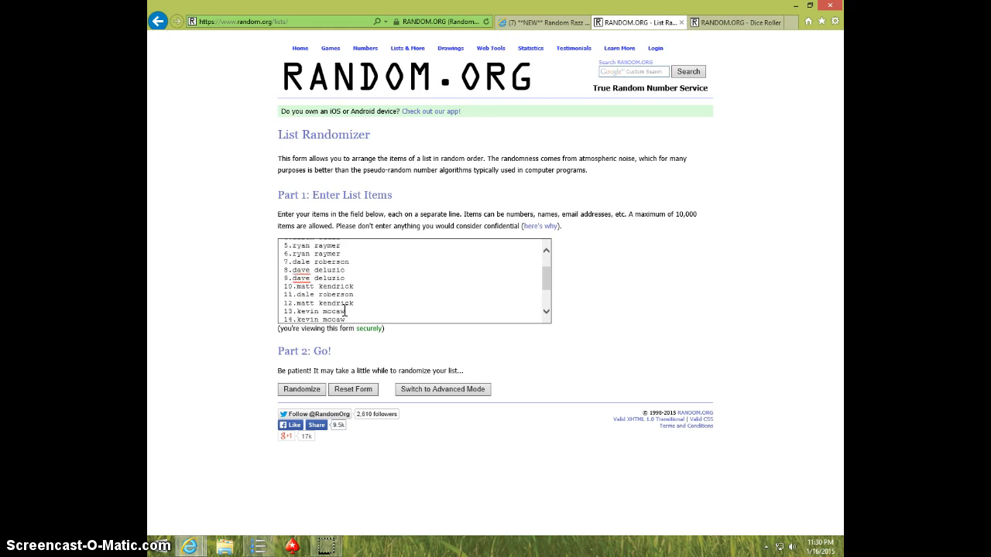
pyautogui.scroll(-3)
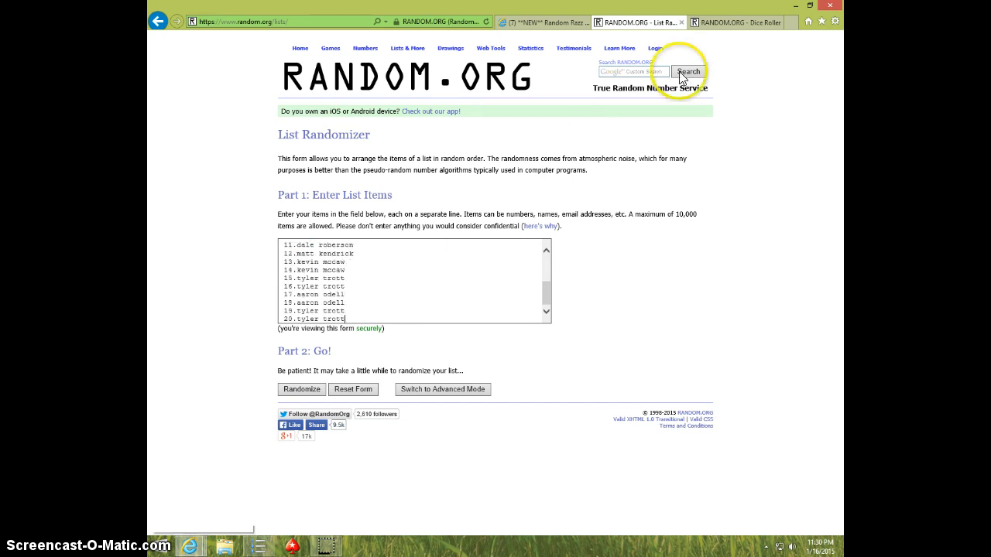
pyautogui.click(734, 21)
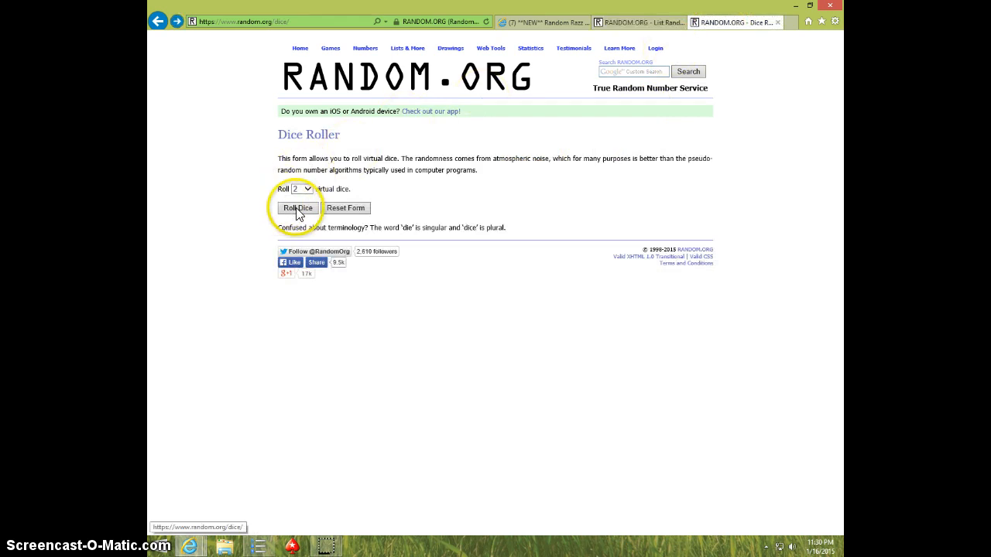
pyautogui.click(297, 208)
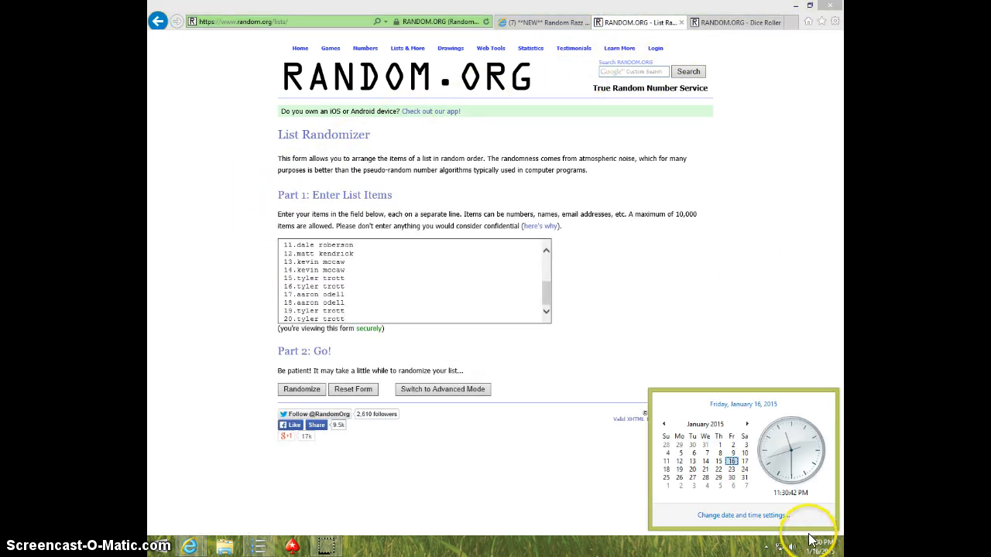
# - Randomize the raffle list four times, checking the clock before the fourth shuffle
pyautogui.click(301, 389)
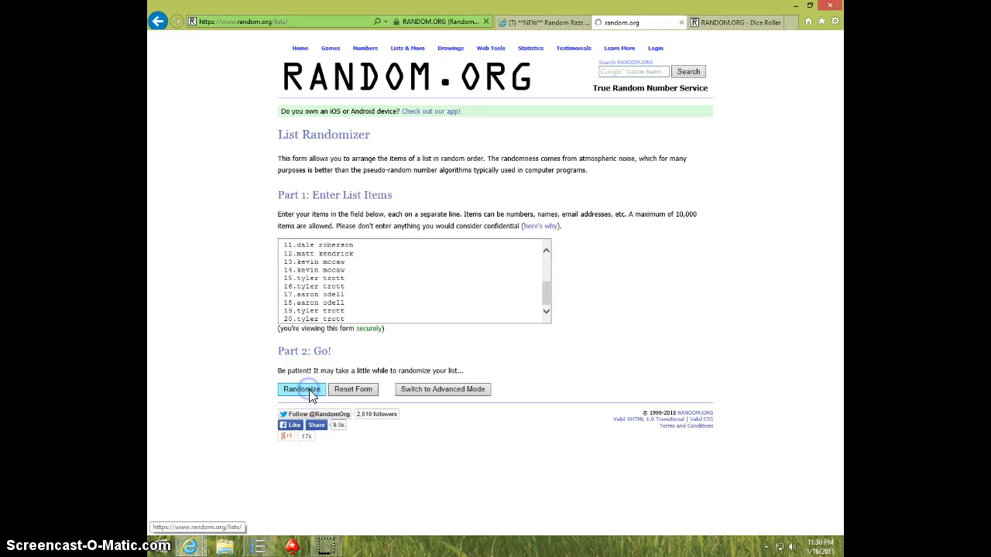
pyautogui.click(301, 389)
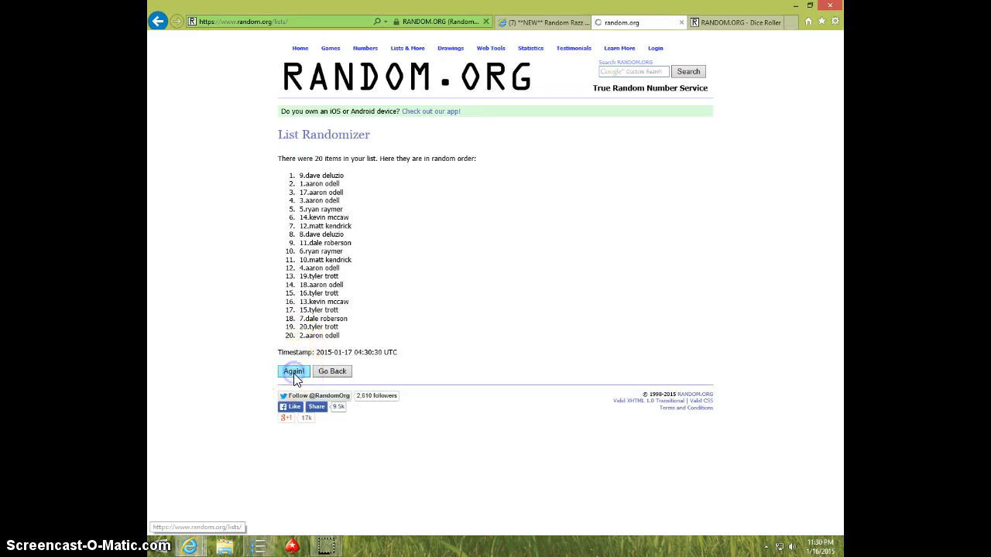
pyautogui.click(294, 372)
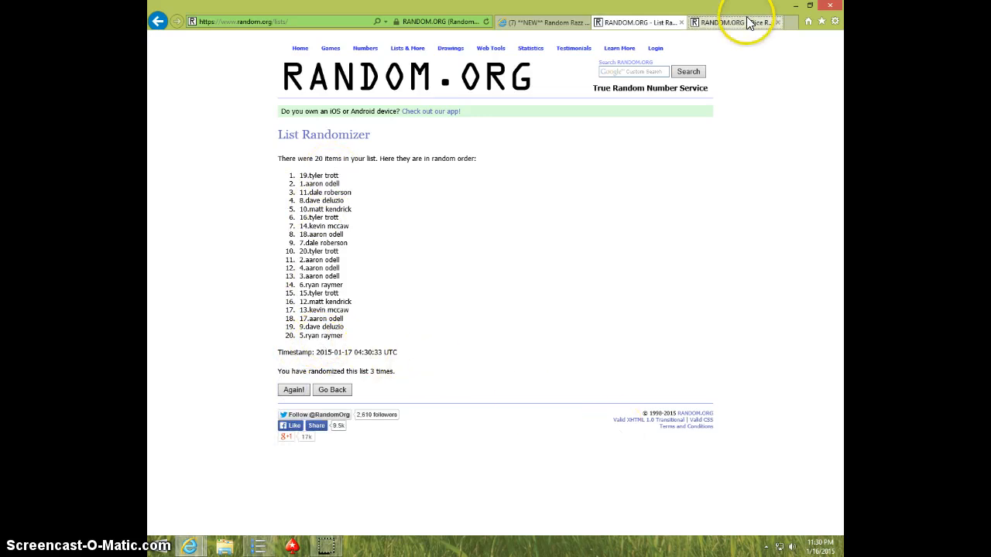
pyautogui.moveTo(751, 429)
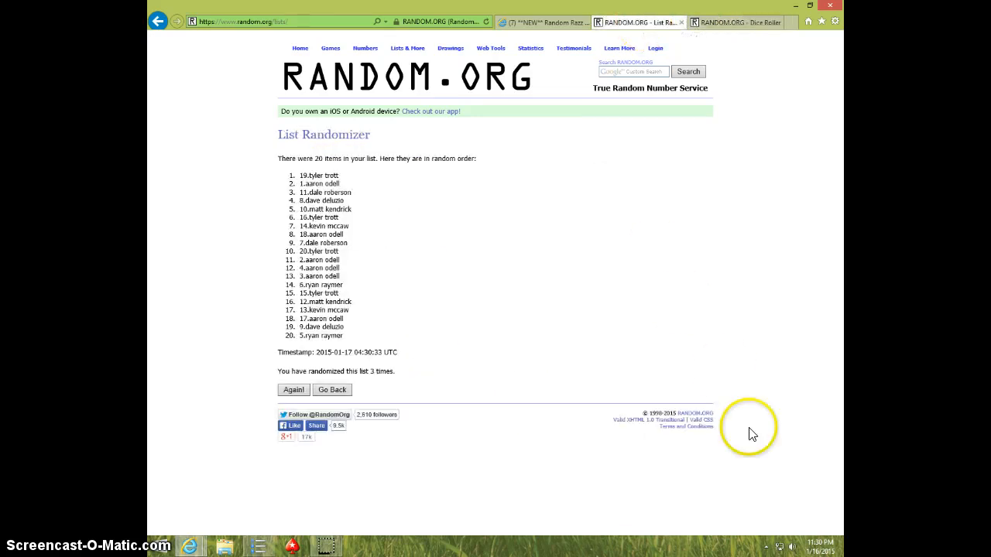
pyautogui.click(820, 547)
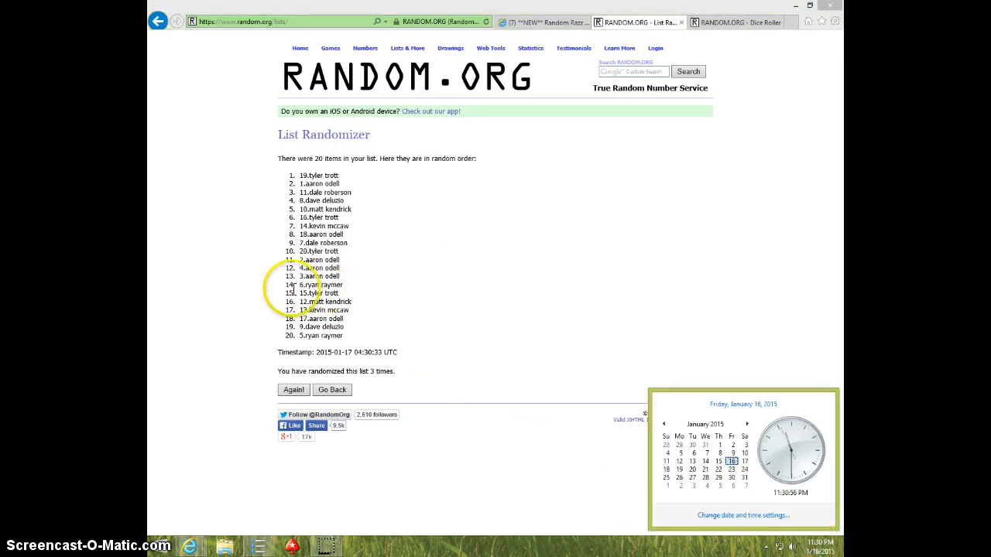
pyautogui.click(293, 390)
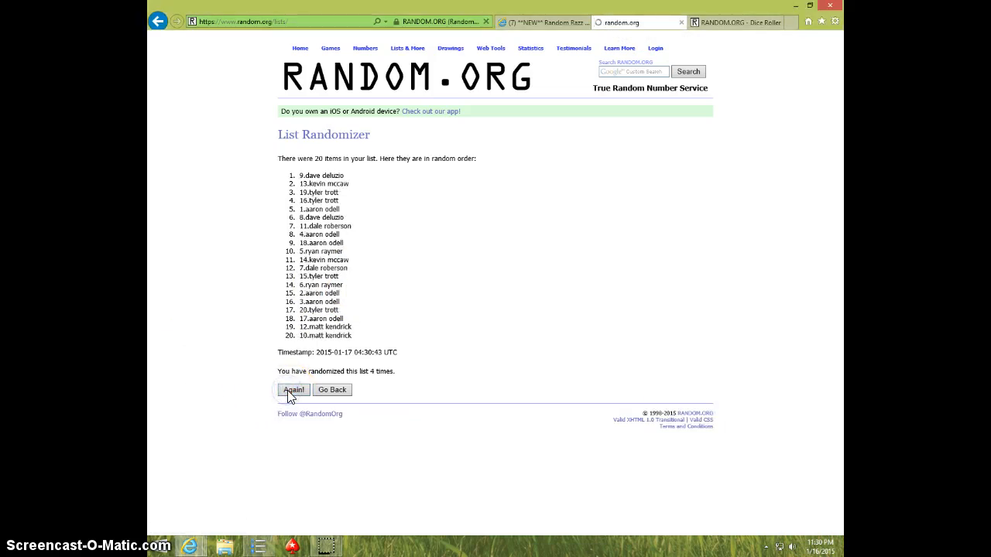
pyautogui.doubleClick(320, 175)
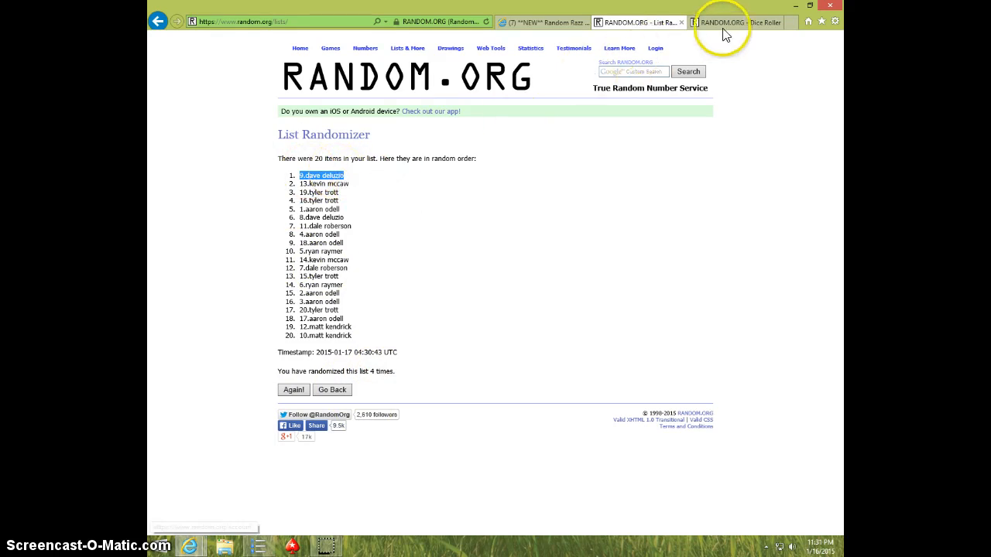
pyautogui.moveTo(726, 334)
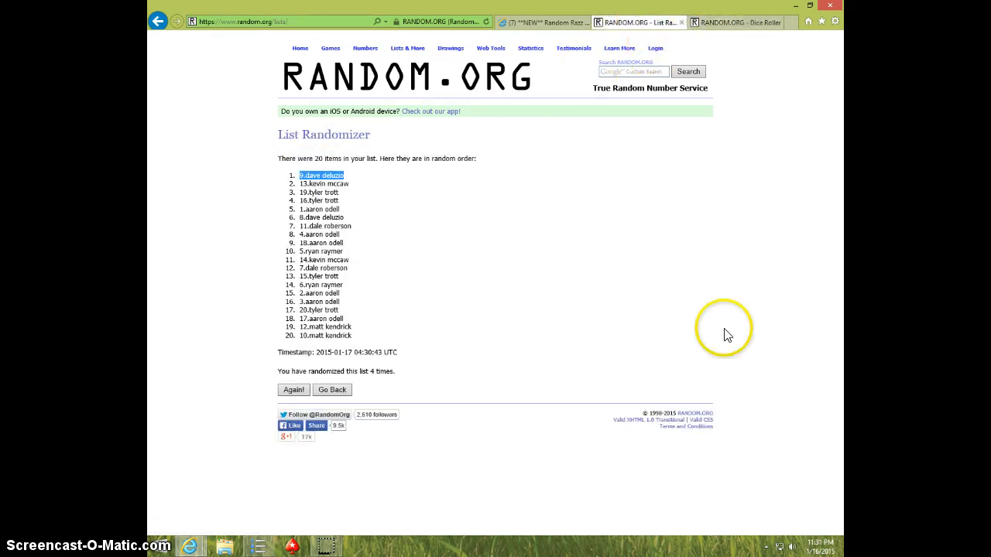
pyautogui.click(820, 547)
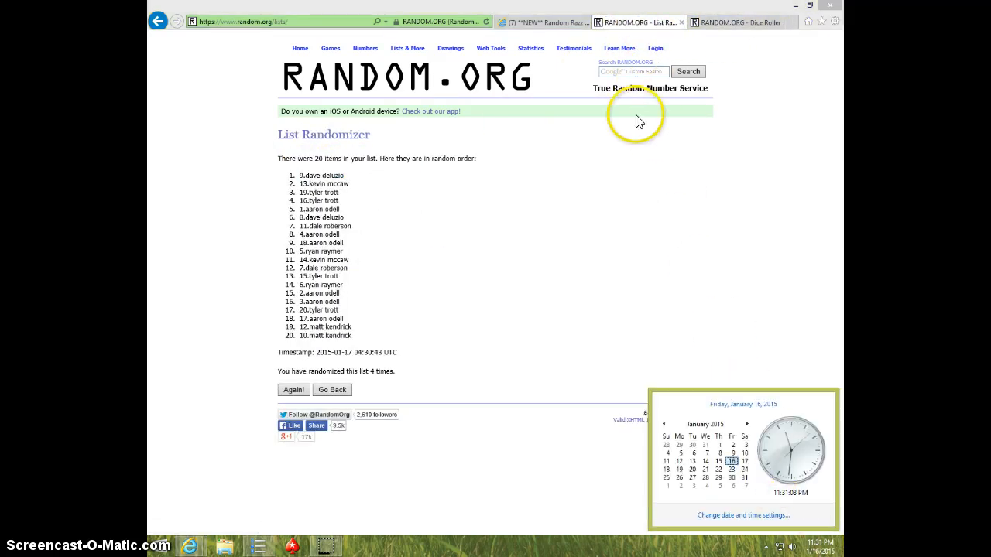
pyautogui.click(545, 22)
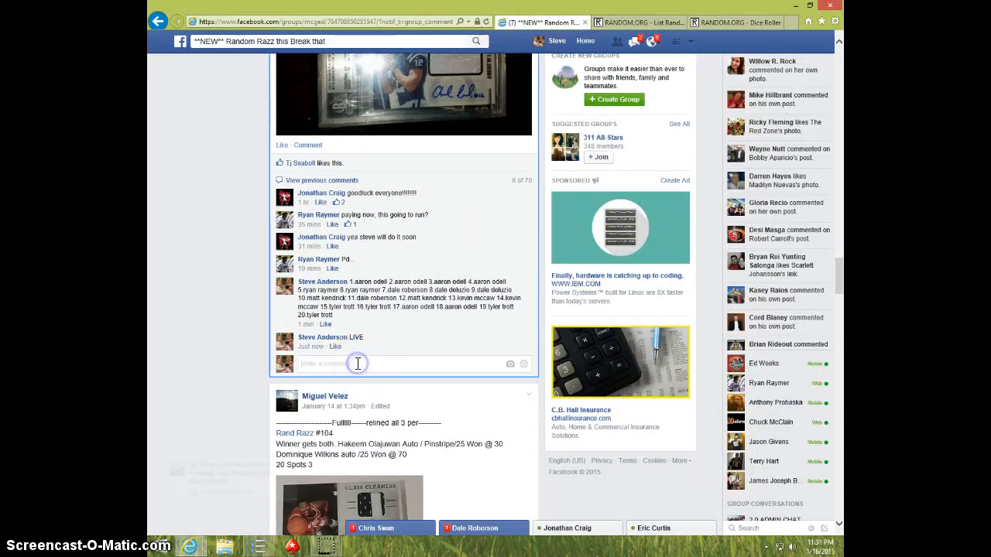
# - Enter 'DONE' in the raffle post's comment box
pyautogui.write('do')
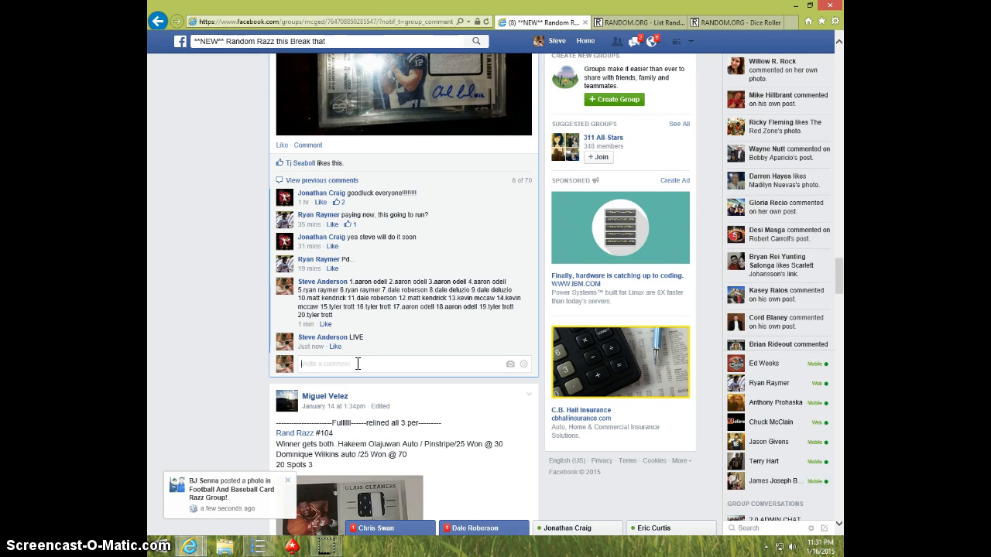
pyautogui.write('DONE')
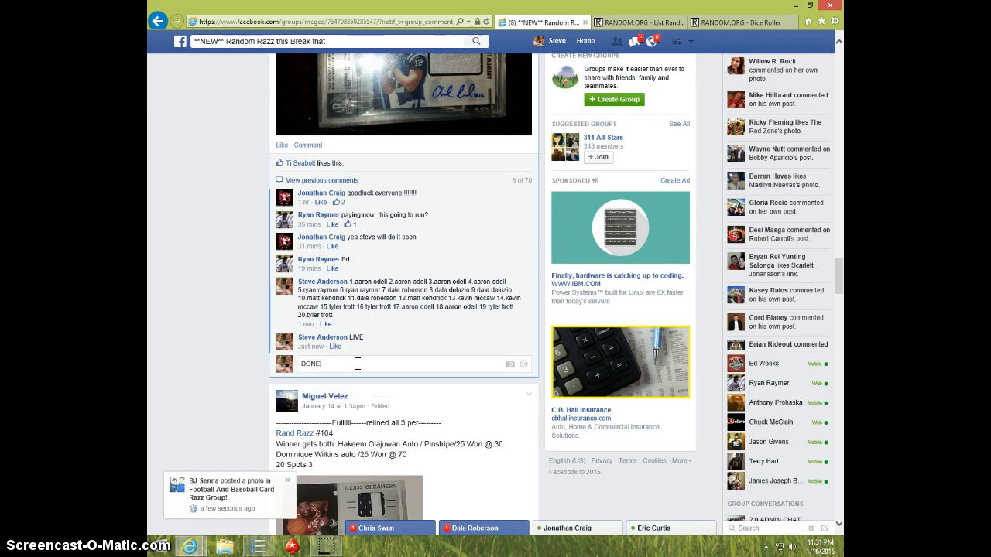